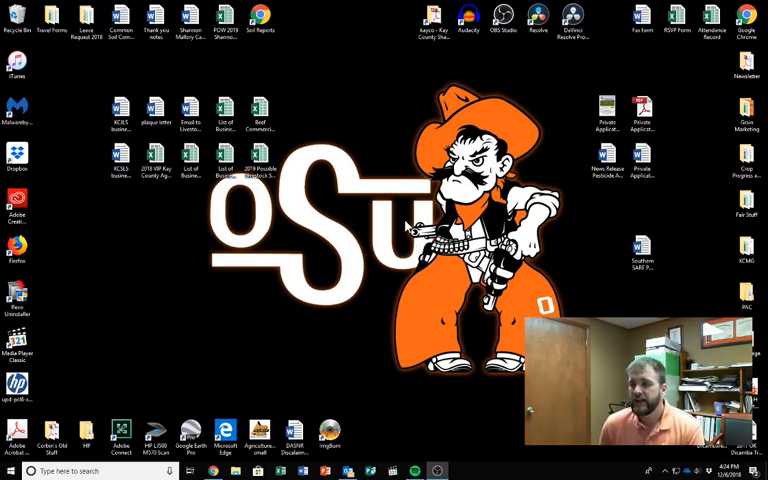
mouse_move(405, 226)
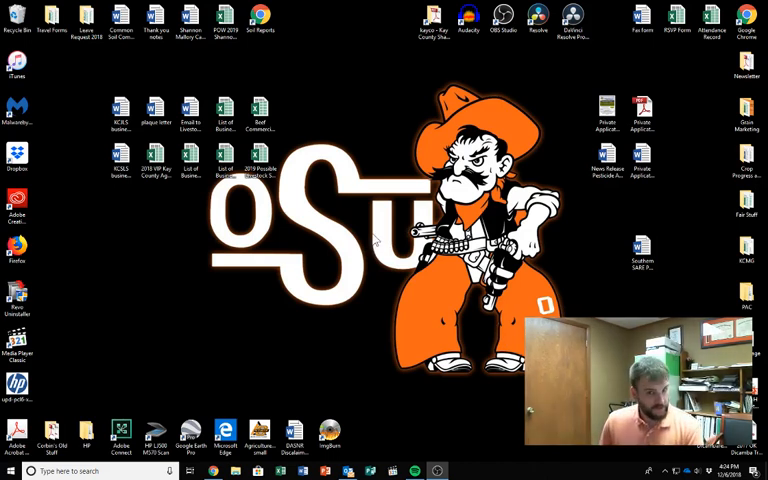
mouse_move(332, 256)
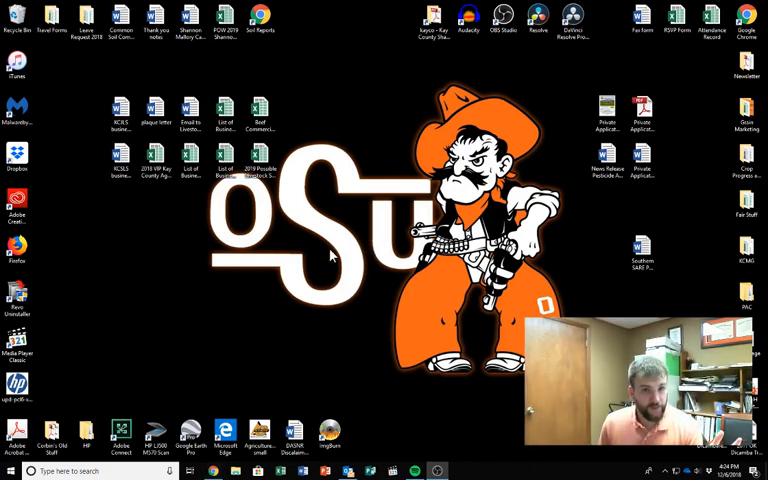
mouse_move(316, 280)
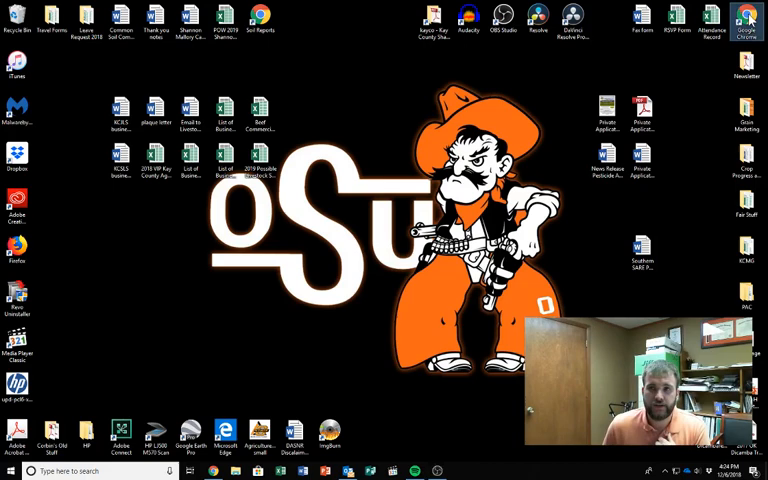
Step: Launch Chrome and go to google.com to start a web search
left_click(744, 20)
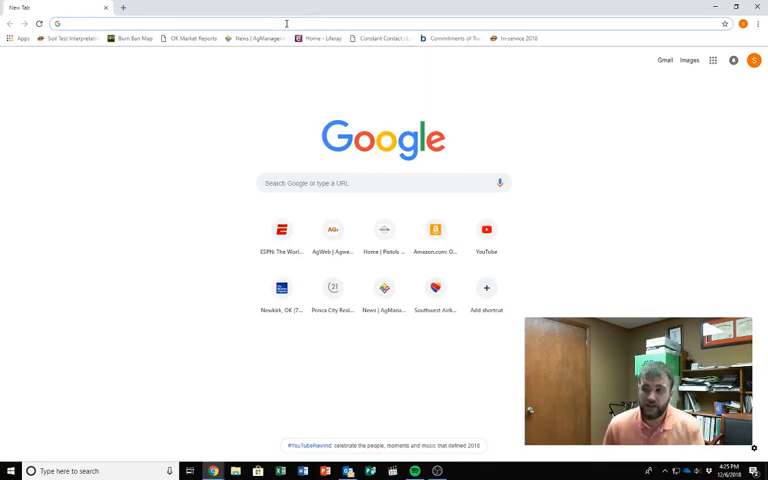
type("google.com")
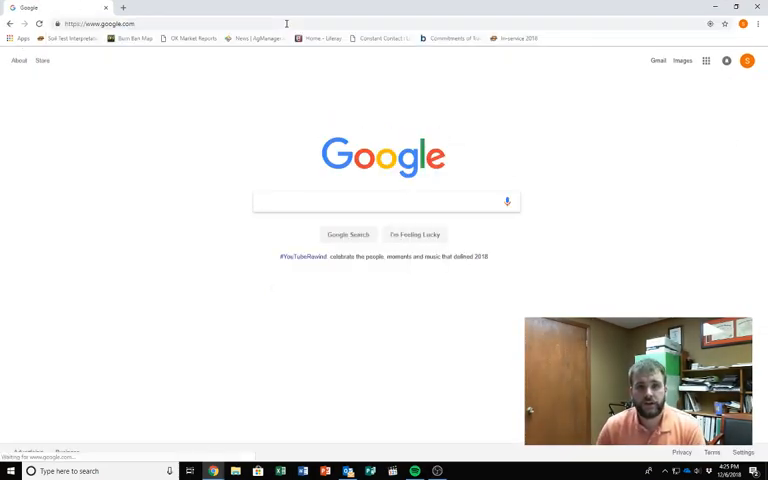
left_click(384, 201)
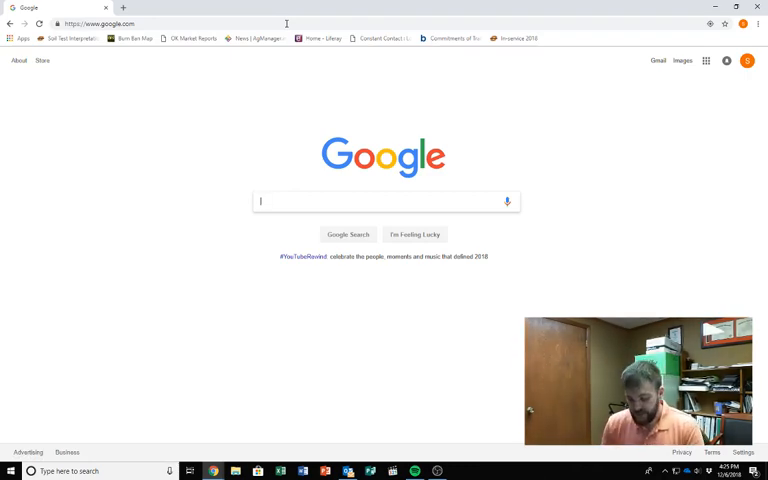
Step: Search for 'oklahoma state master gardener program' from the 'ok' suggestions and scroll the results
type("ok")
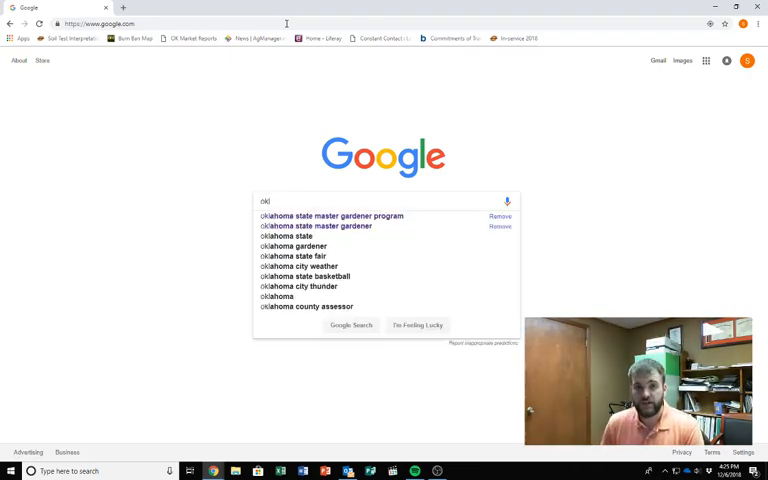
left_click(331, 216)
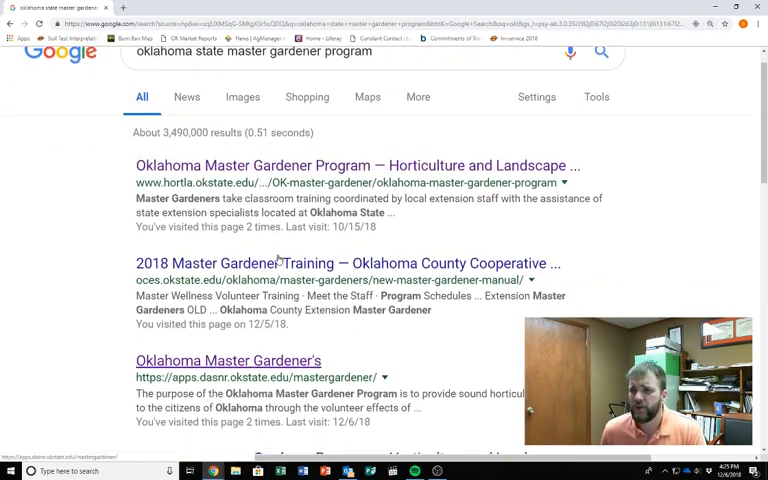
scroll("down", 3)
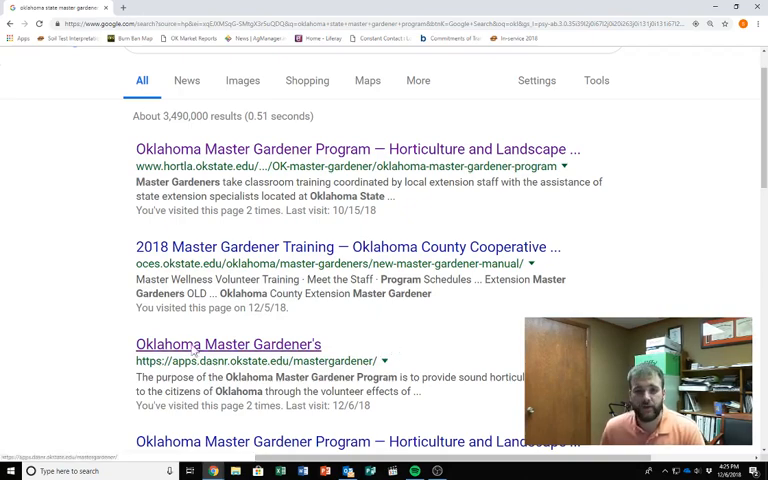
Step: Open the Oklahoma Master Gardener's result and log out of the account
left_click(228, 344)
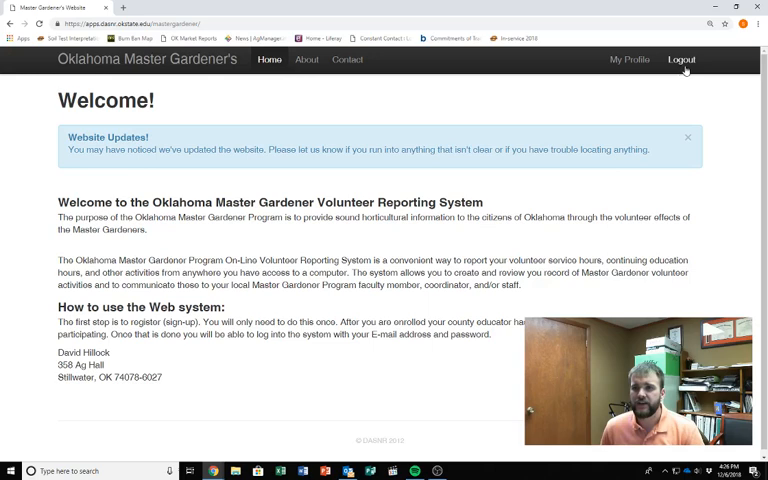
left_click(683, 59)
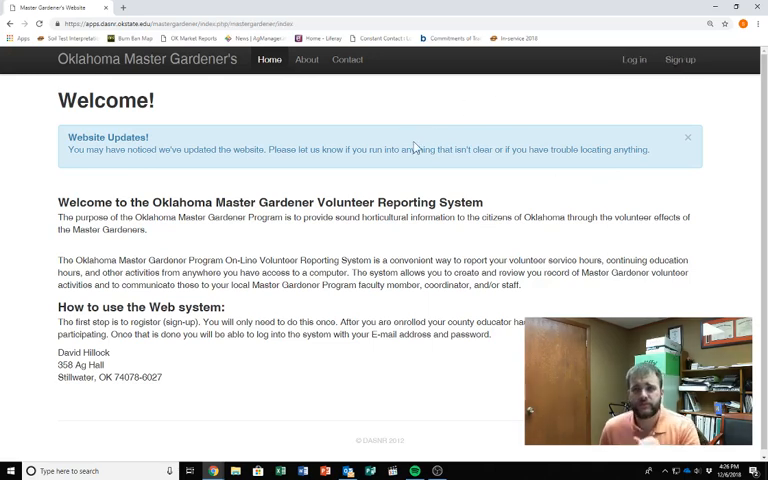
mouse_move(563, 100)
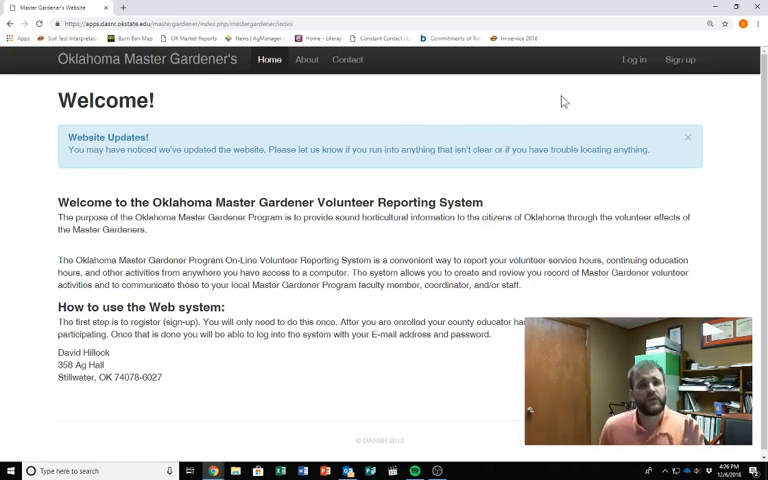
mouse_move(569, 98)
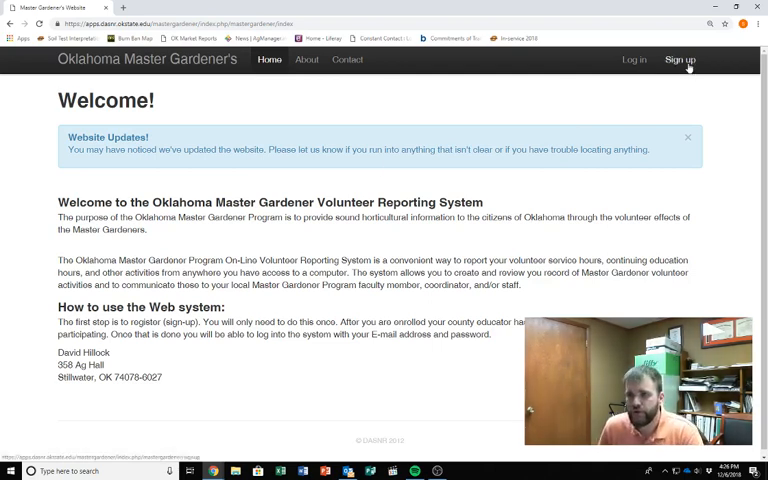
left_click(680, 59)
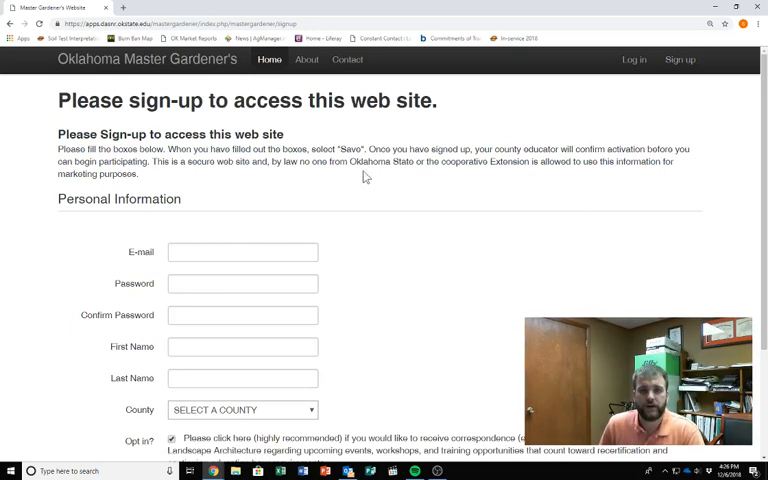
mouse_move(298, 198)
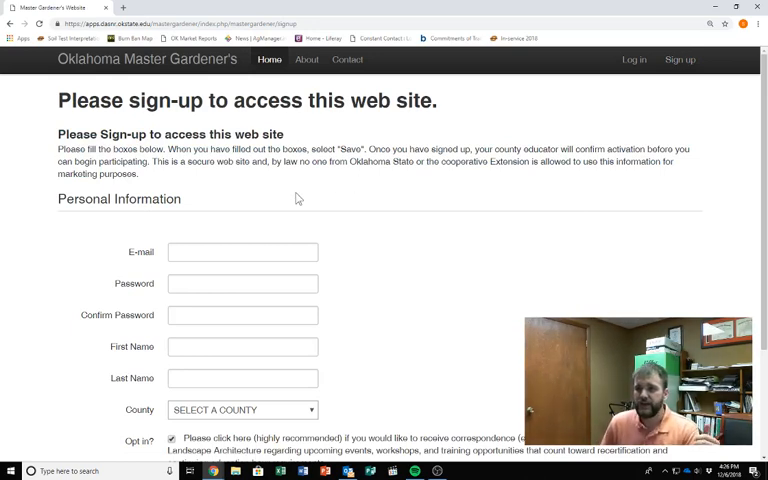
scroll("down", 3)
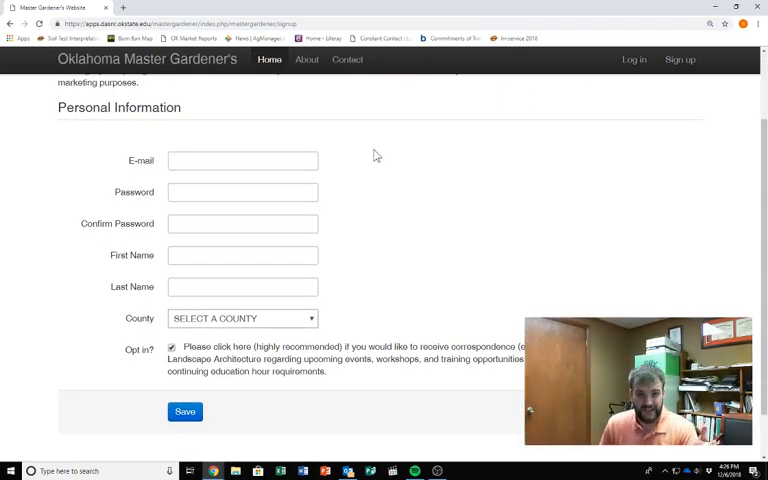
left_click(242, 160)
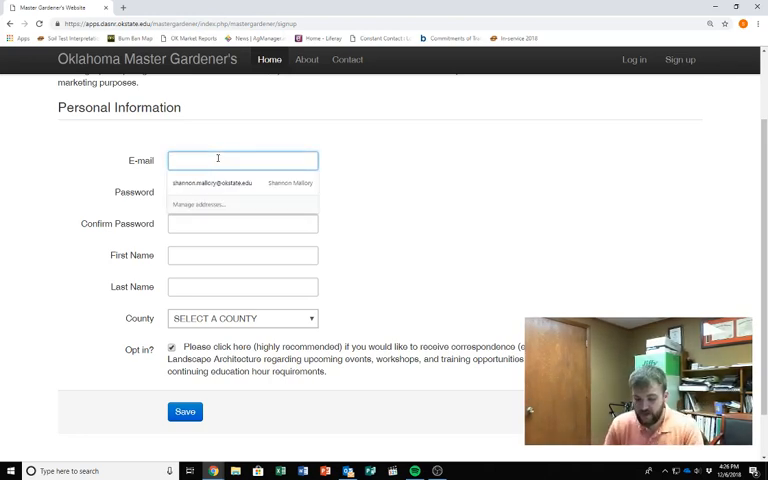
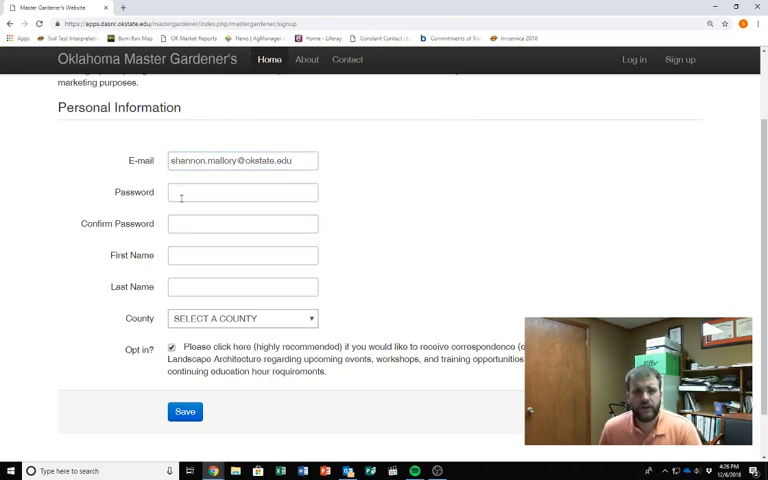
Step: Move through the password fields, start the first name with 'S', and choose KAY county
left_click(242, 192)
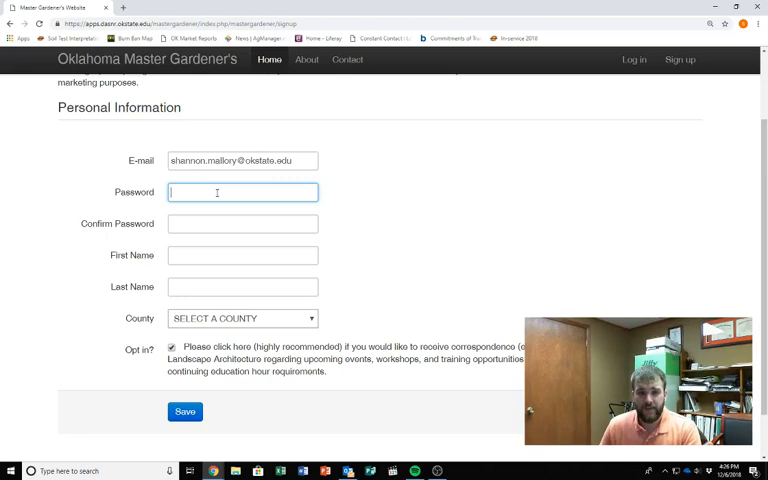
left_click(242, 223)
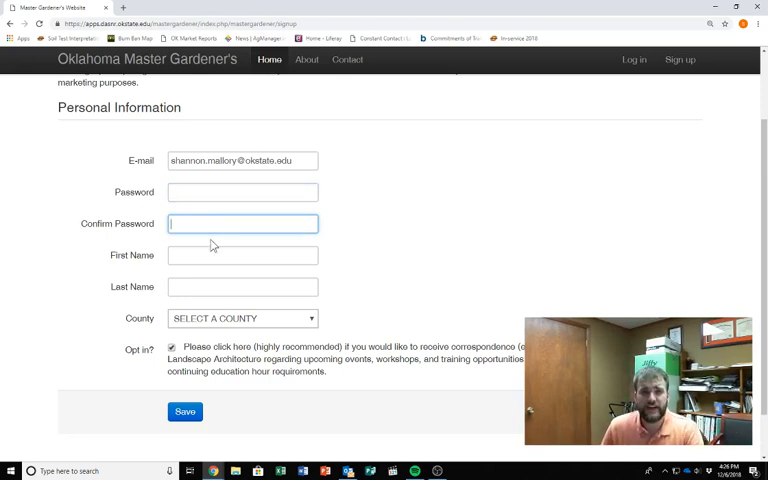
left_click(242, 255)
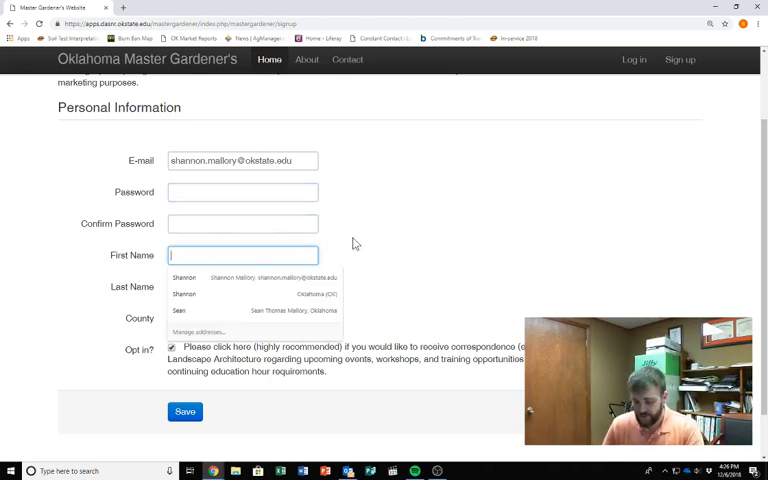
type("Shannon")
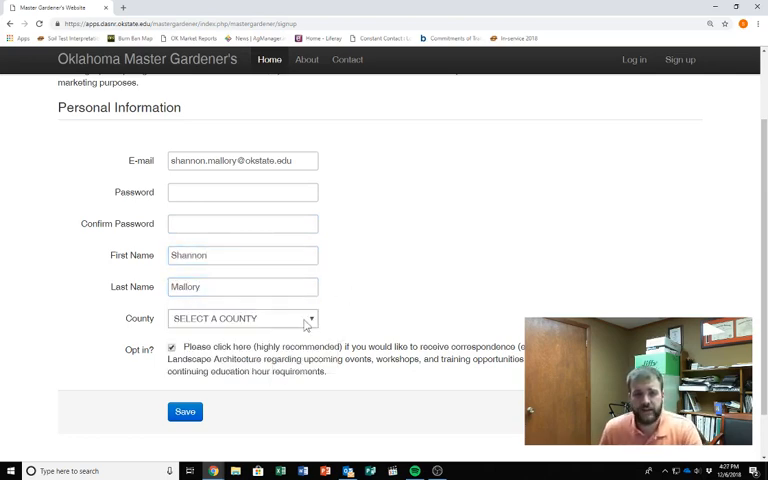
left_click(242, 318)
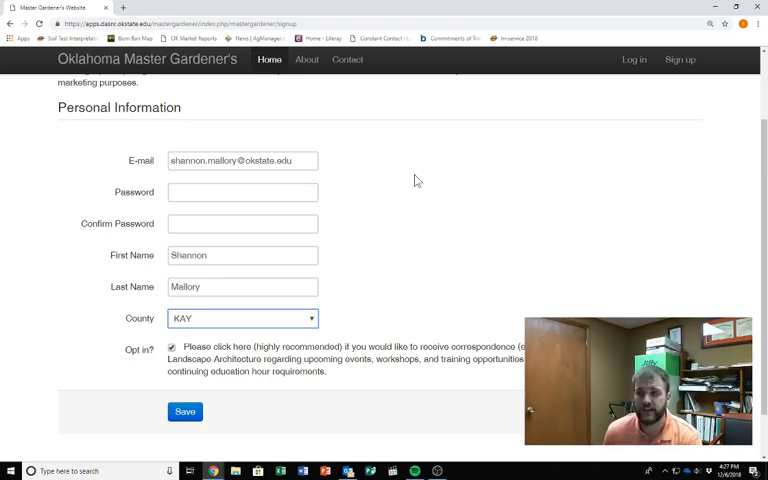
mouse_move(240, 334)
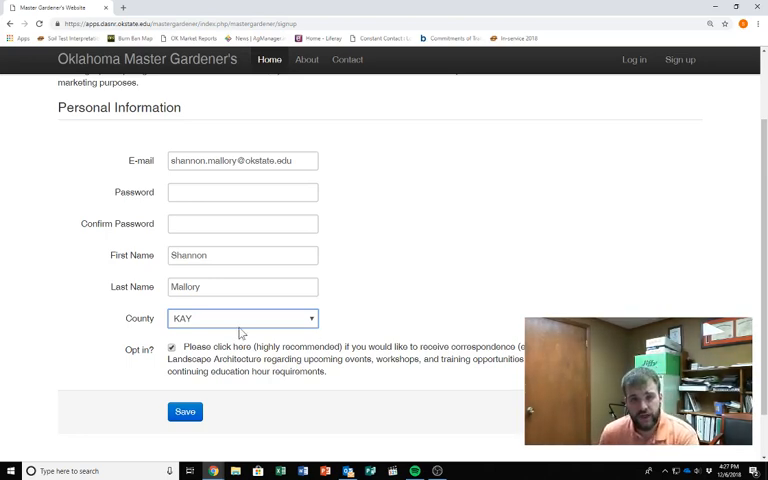
scroll("down", 3)
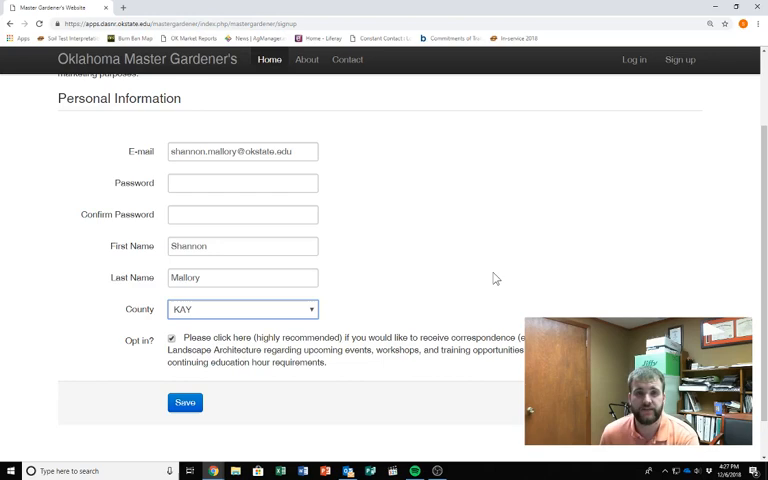
mouse_move(184, 401)
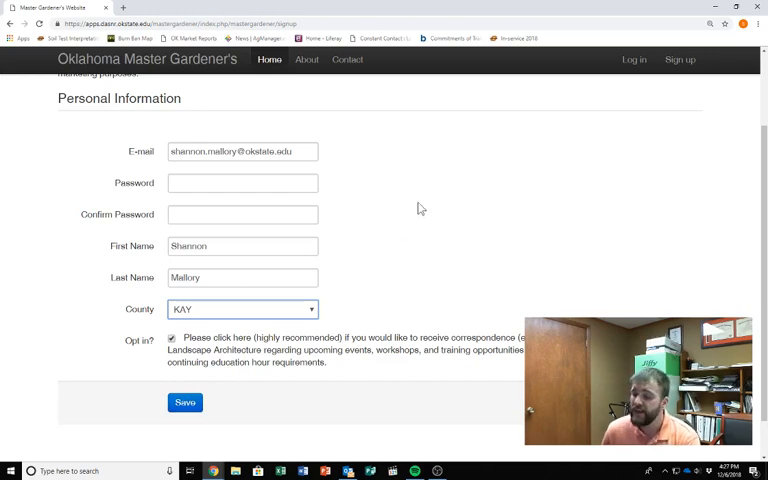
mouse_move(310, 167)
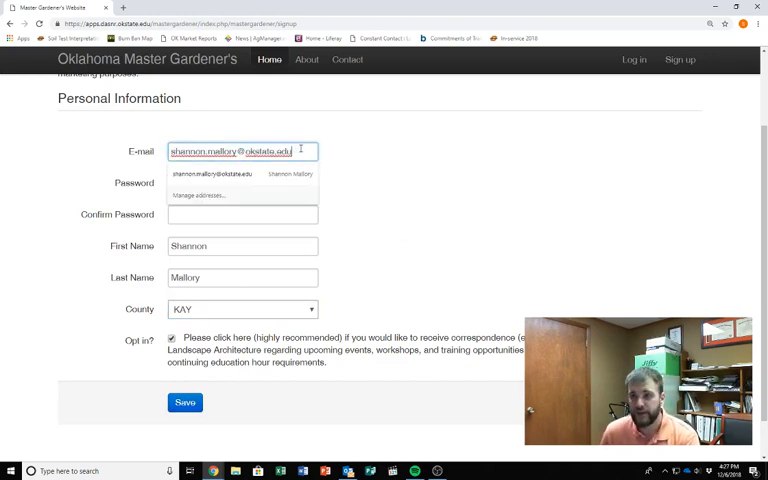
Step: Return to the sign-up form's e-mail address entry
left_click(394, 142)
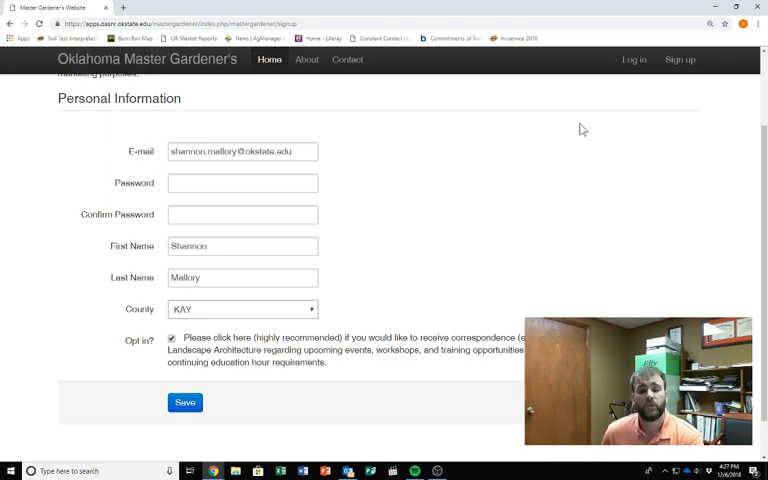
mouse_move(270, 59)
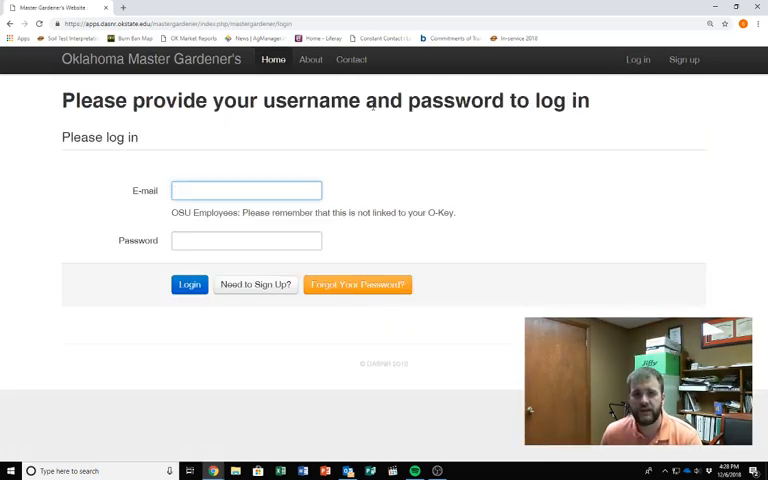
left_click(246, 190)
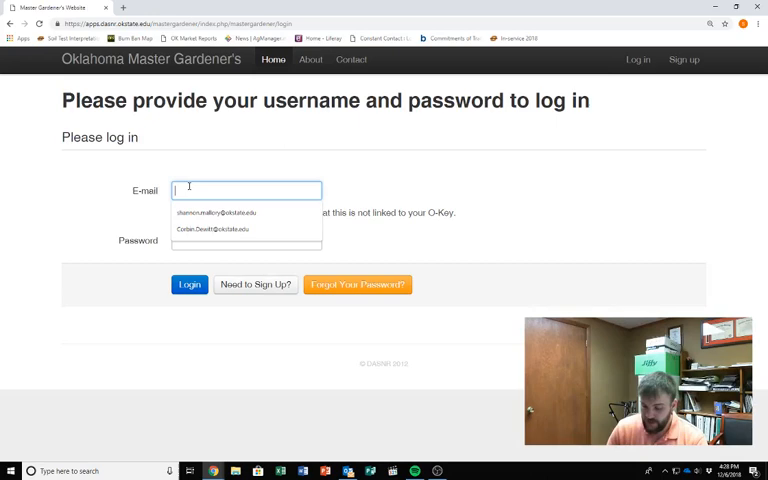
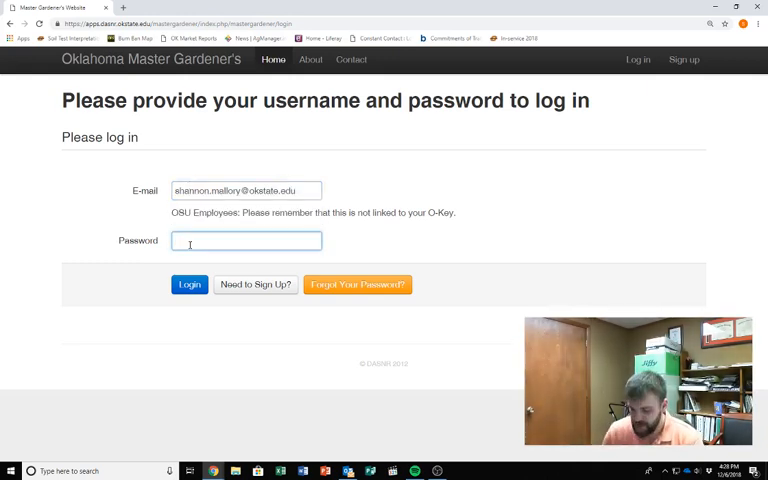
type("*")
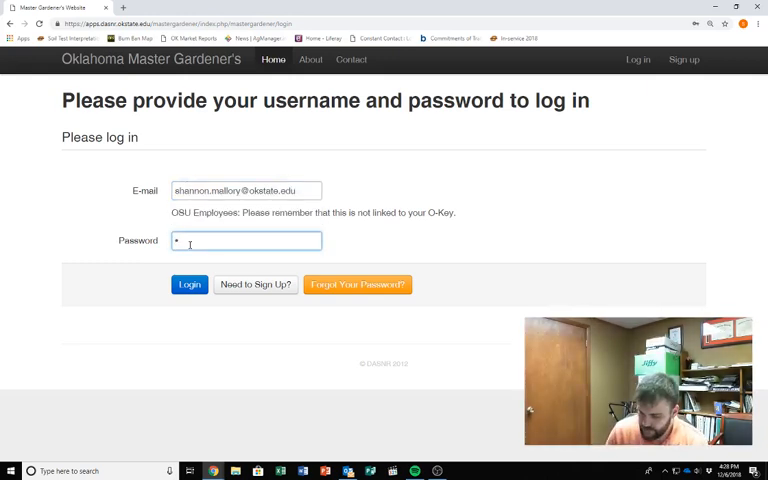
type("•")
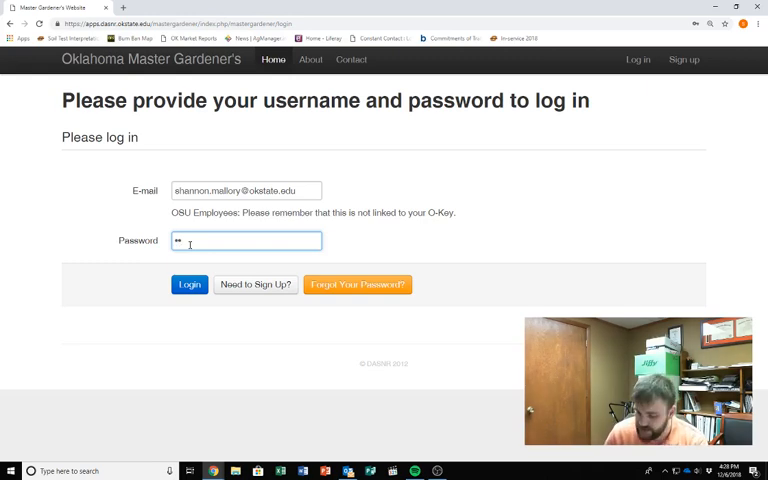
type("•")
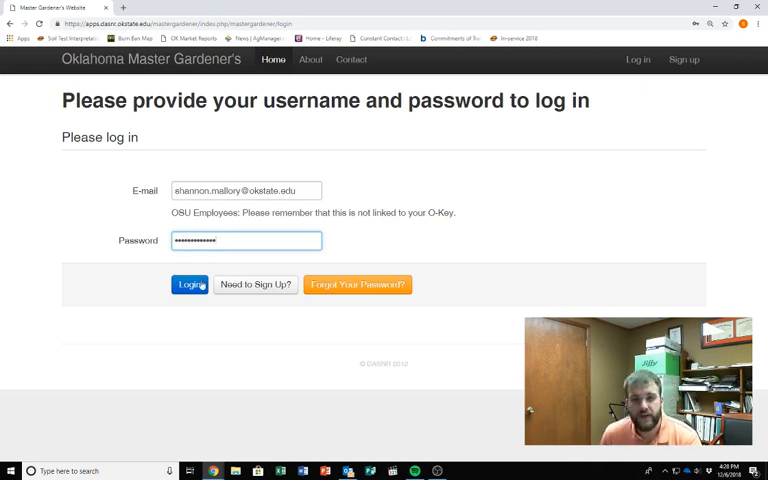
mouse_move(358, 284)
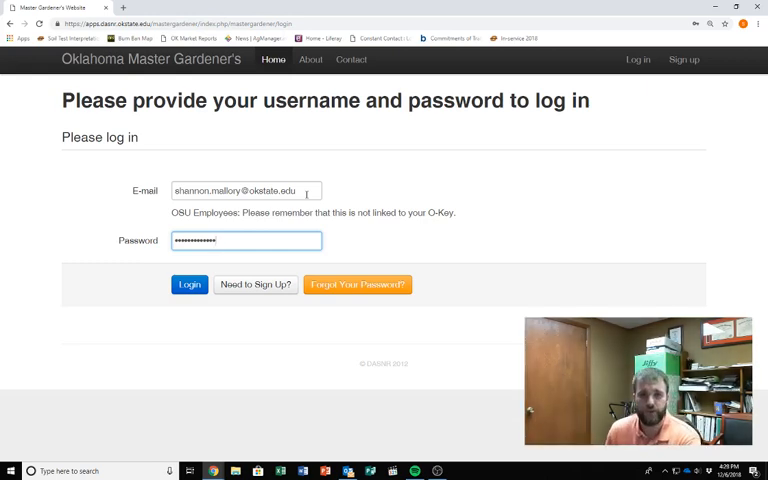
mouse_move(358, 285)
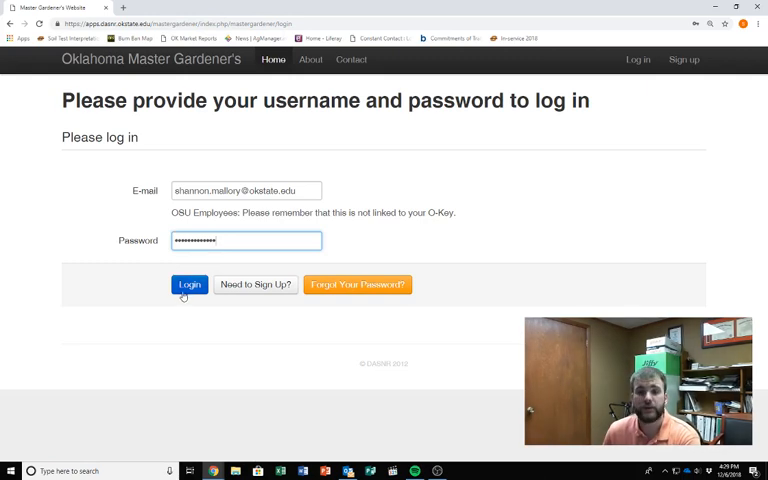
Step: Submit the login to reach the member welcome page
left_click(189, 284)
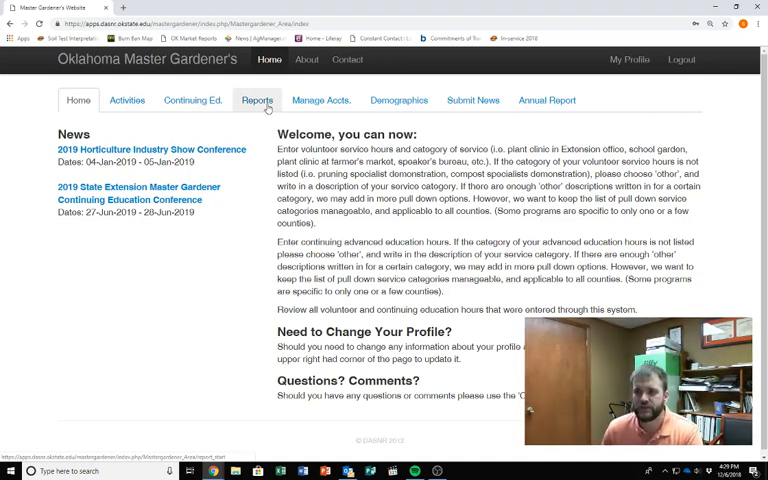
mouse_move(257, 108)
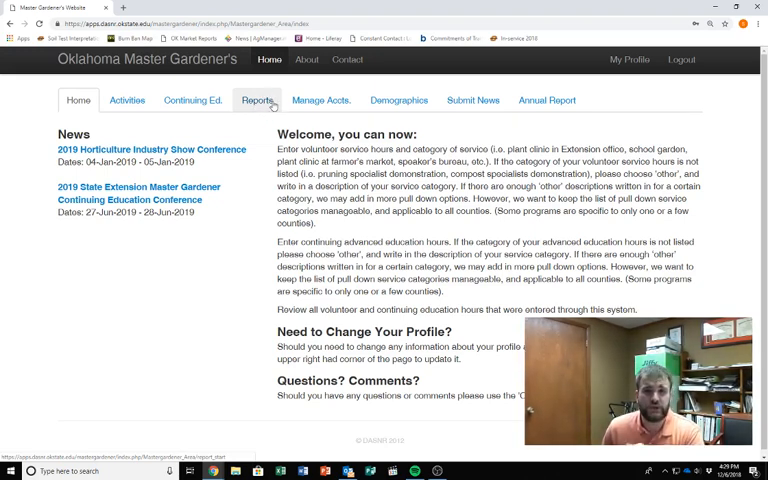
Step: Open Reports and scroll through KAY County's Activities and Continuing Education tables
left_click(257, 100)
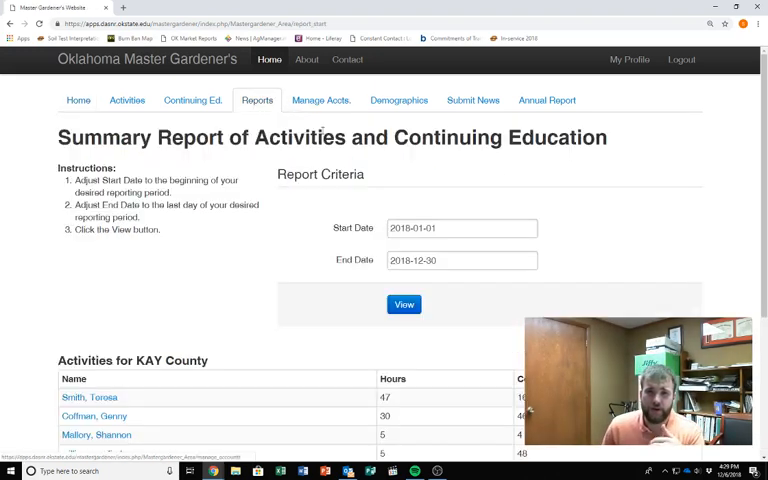
scroll("down", 3)
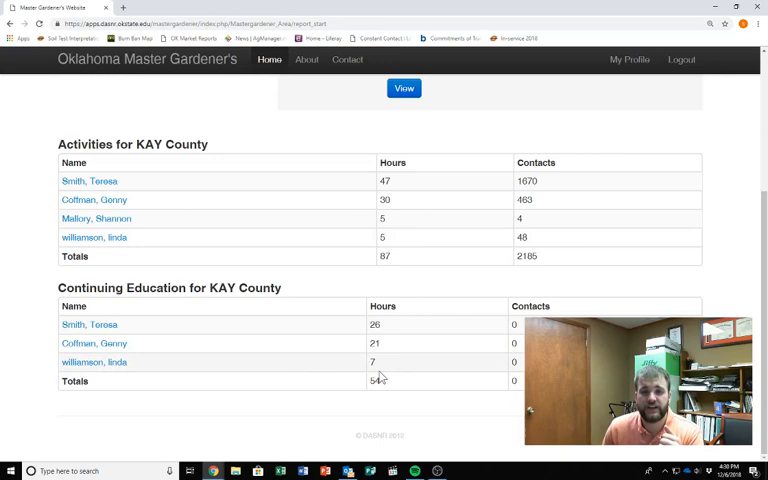
mouse_move(300, 280)
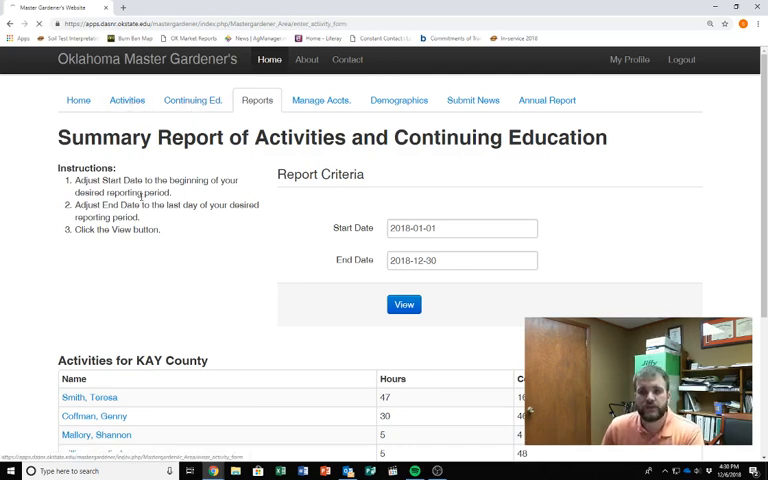
Step: Open the Activities entry form and pick 2018-08-09 as the date of service
left_click(127, 100)
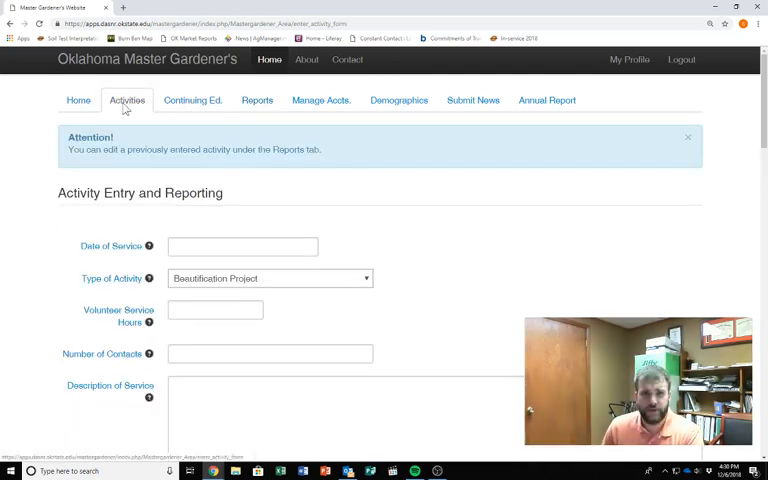
scroll("down", 3)
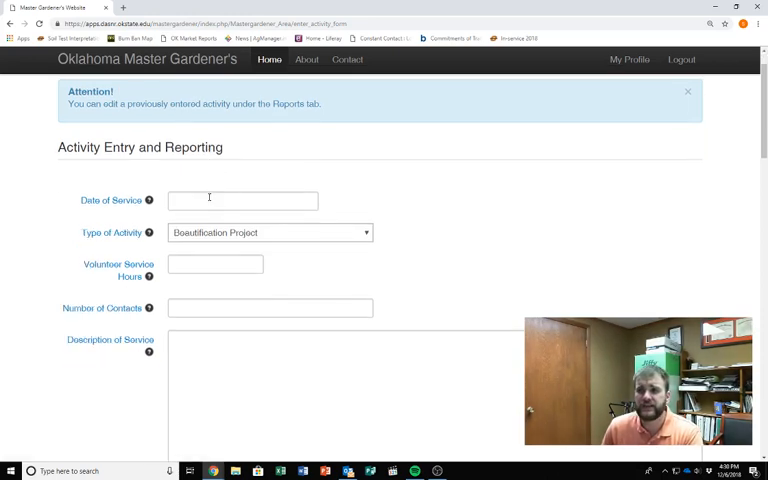
left_click(242, 200)
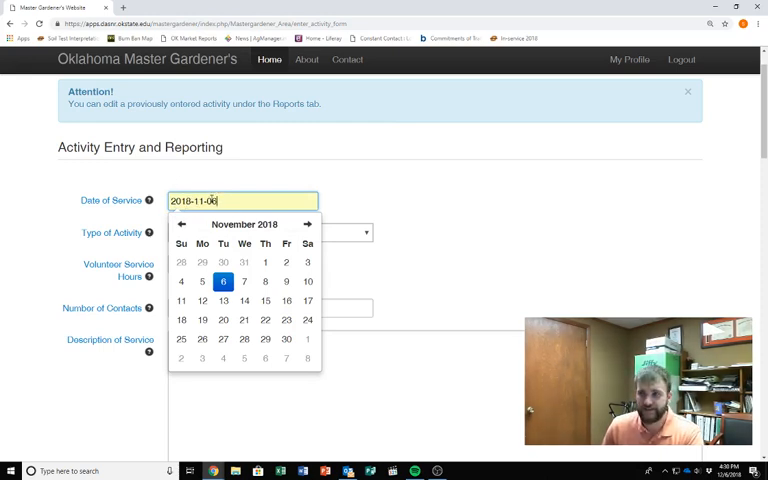
mouse_move(259, 169)
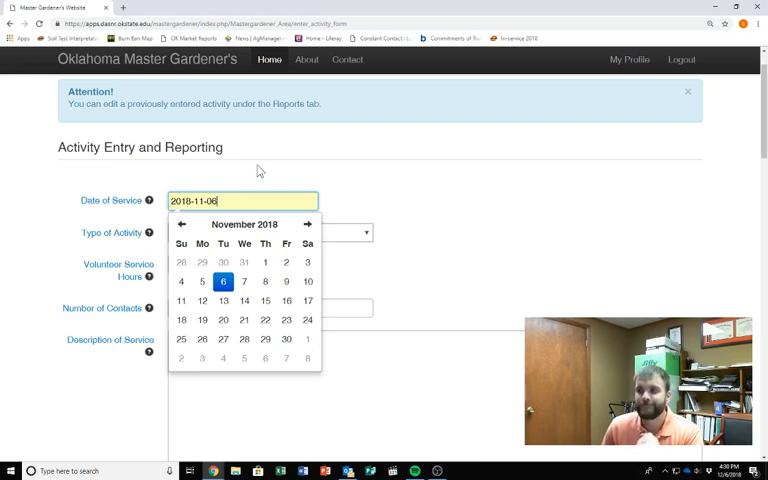
mouse_move(343, 174)
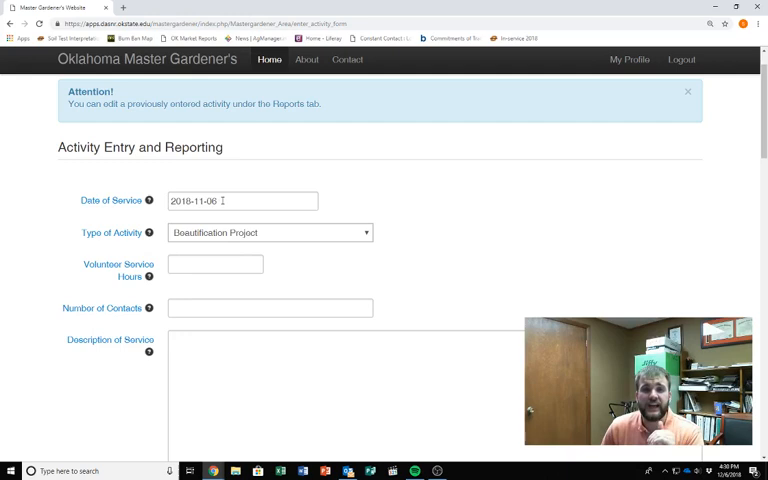
left_click(243, 200)
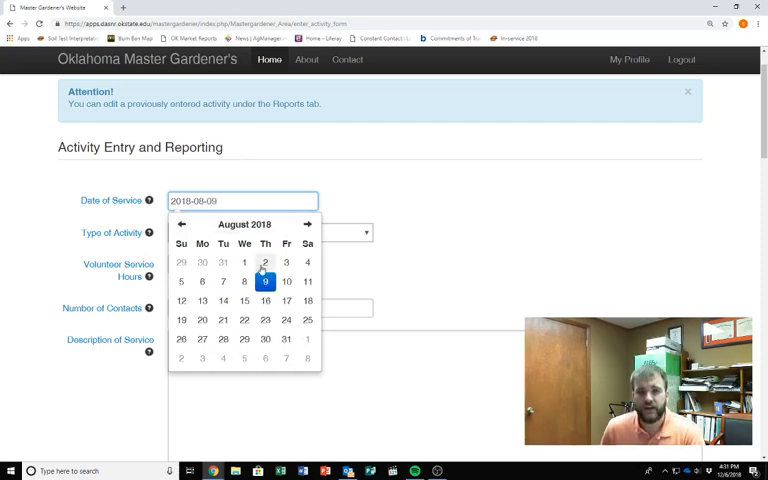
left_click(182, 224)
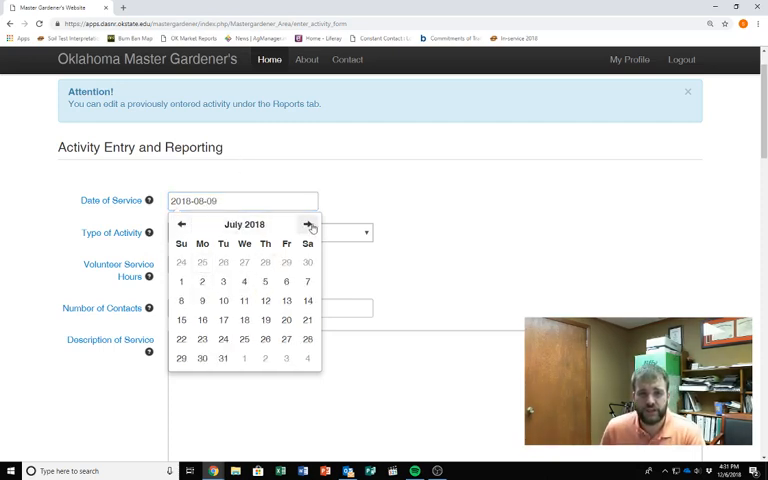
left_click(308, 224)
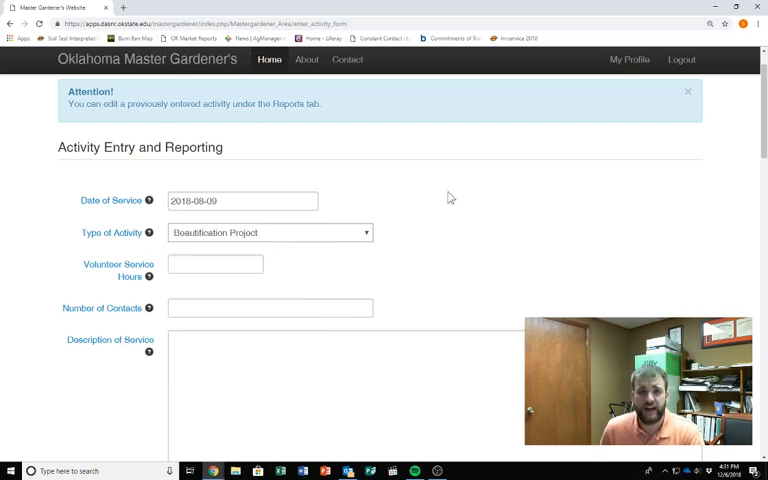
Step: Reopen the Date of Service calendar and move it to September 2018
left_click(242, 201)
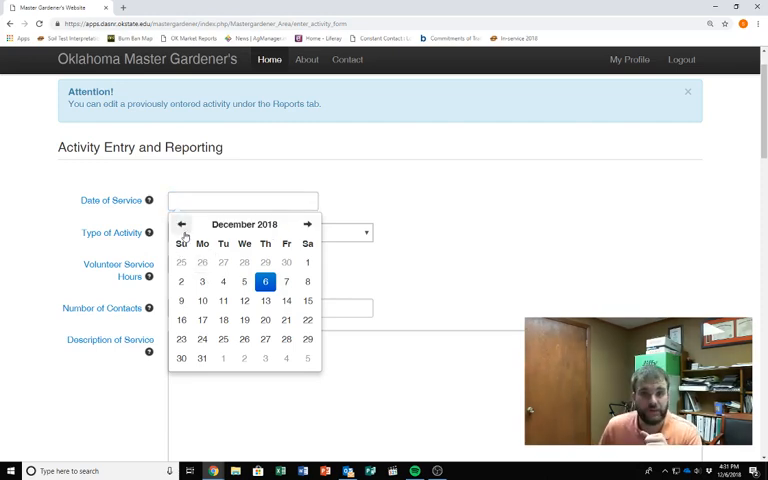
left_click(181, 223)
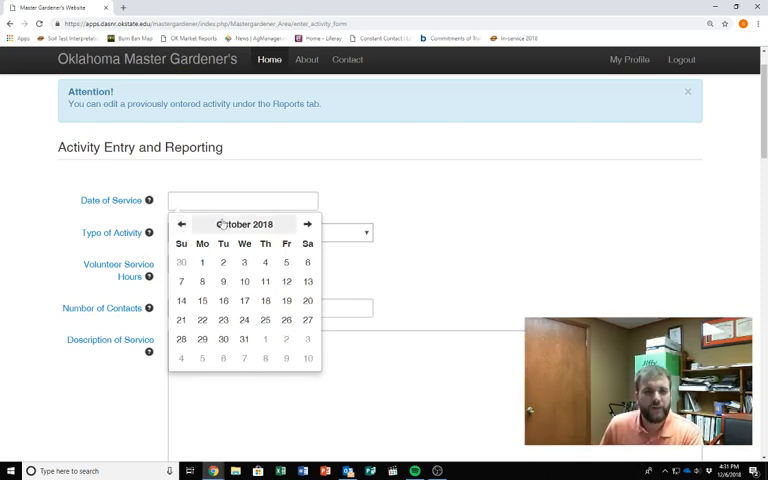
left_click(181, 223)
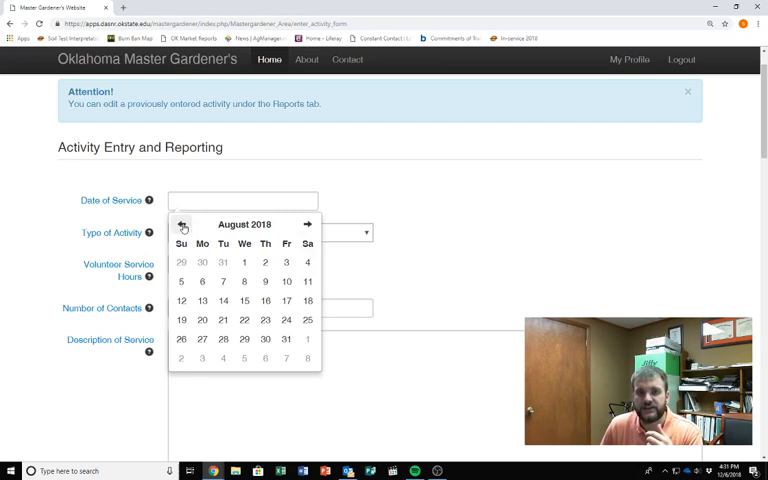
left_click(265, 261)
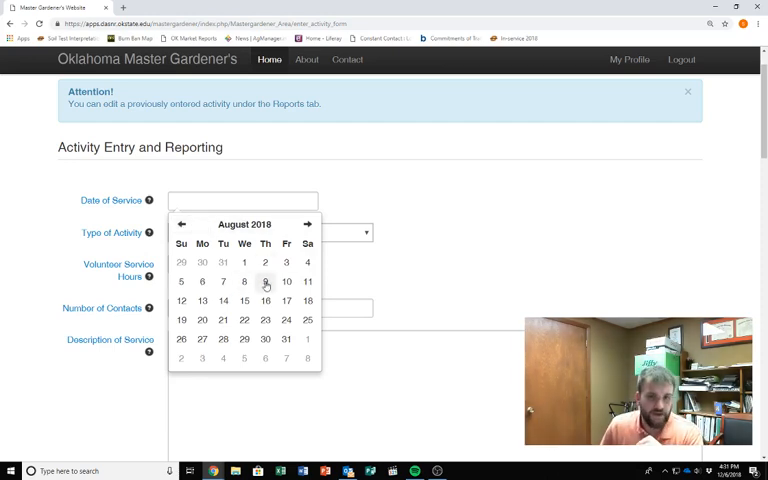
left_click(307, 224)
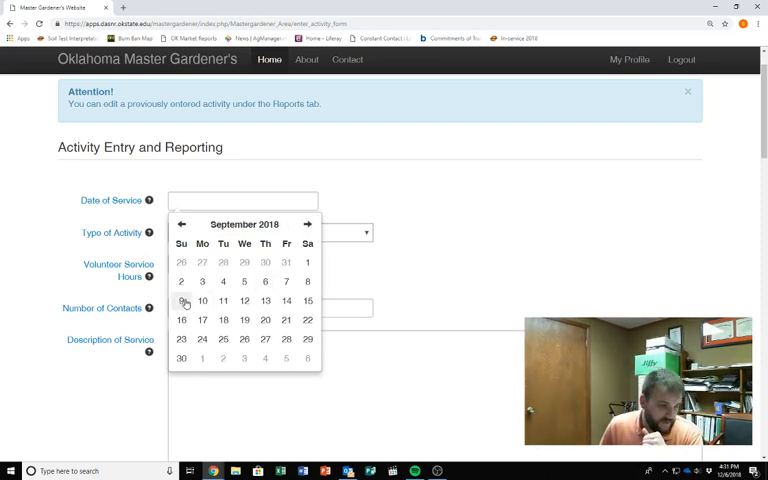
mouse_move(307, 282)
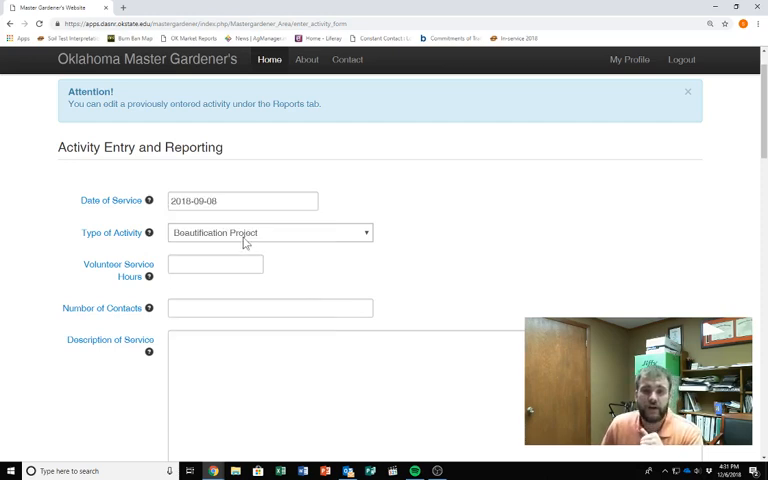
Step: Choose the activity type and enter 2 as the number of contacts
left_click(269, 232)
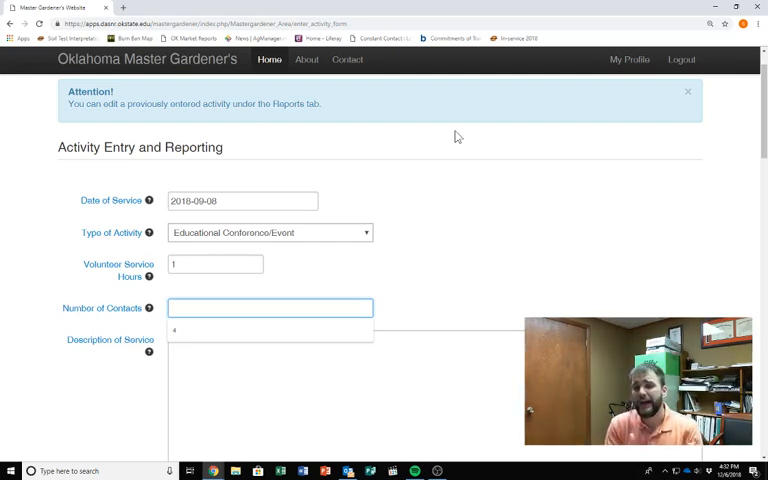
left_click(270, 308)
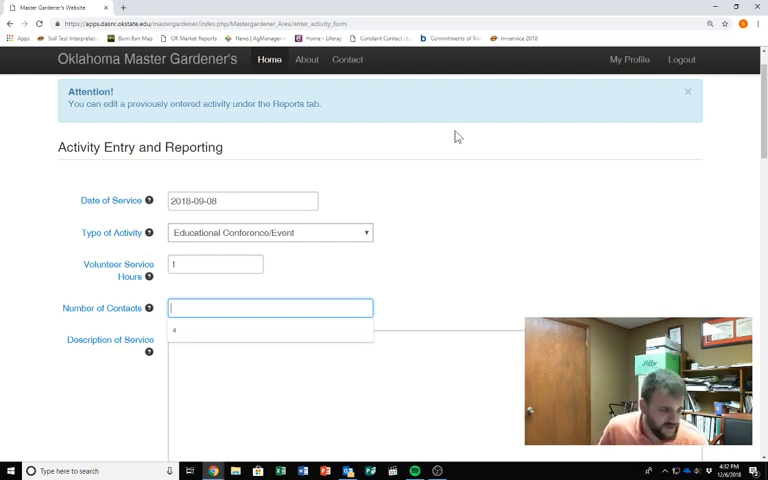
type("2")
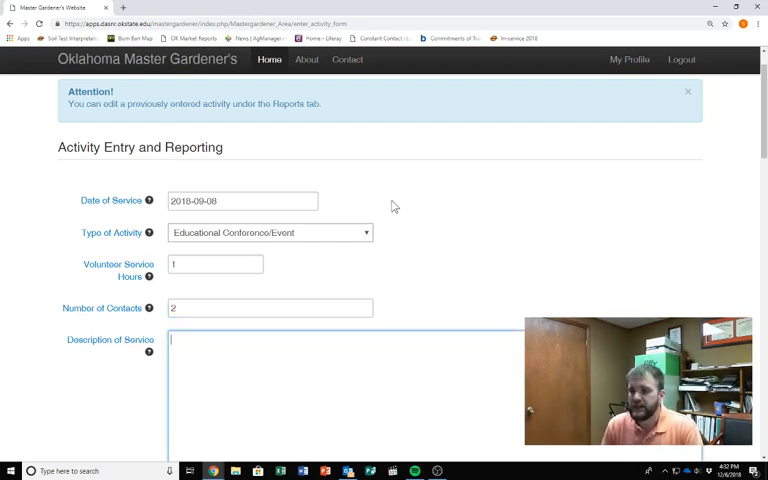
mouse_move(227, 303)
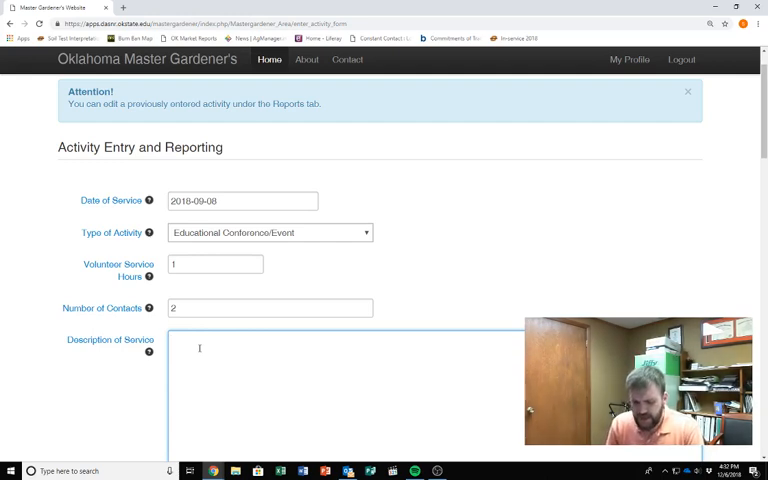
Step: Describe the service as helping cut out butterflies for fair projects
left_click(175, 342)
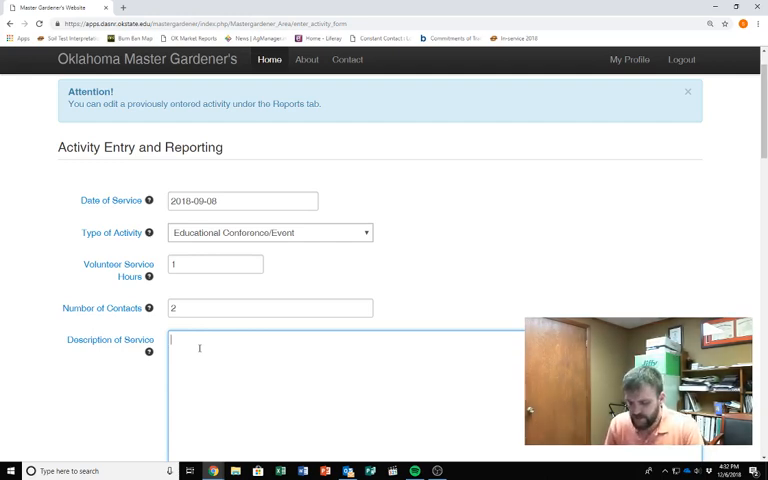
type("Helped out out butterflys for t")
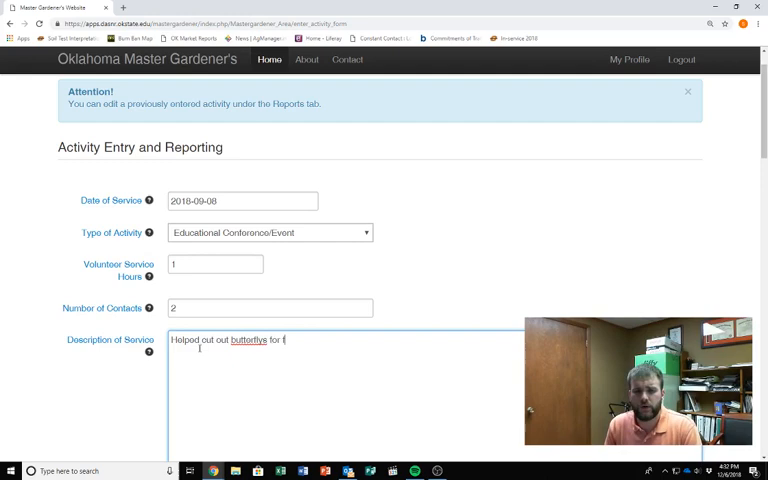
type("air")
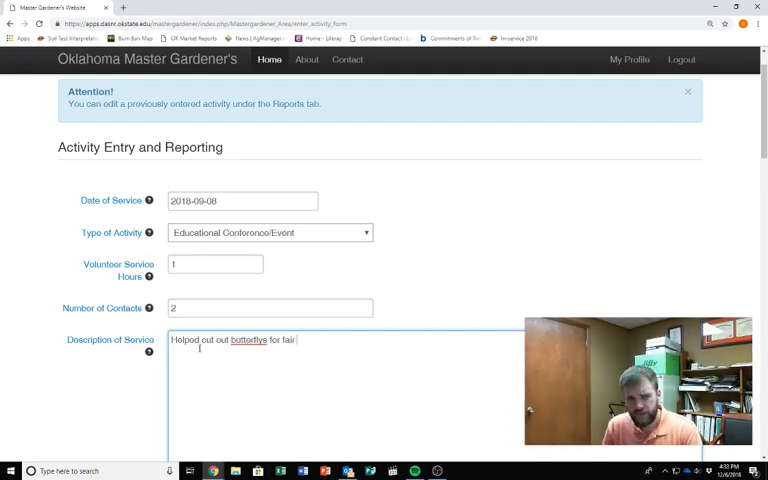
type("projects.")
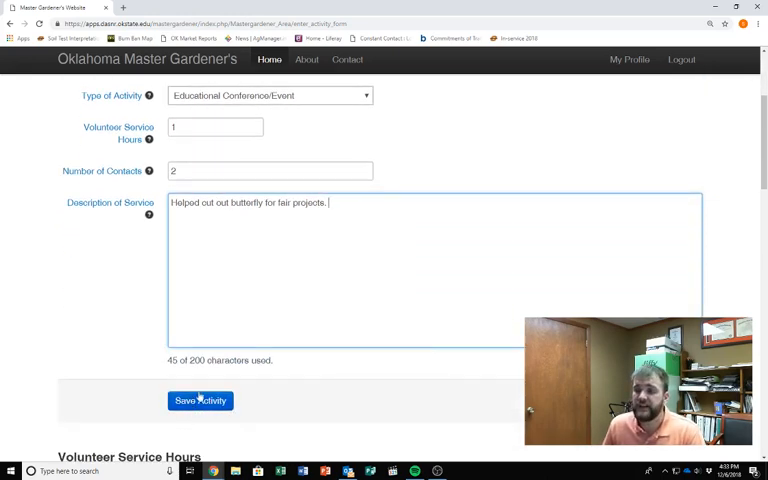
left_click(200, 400)
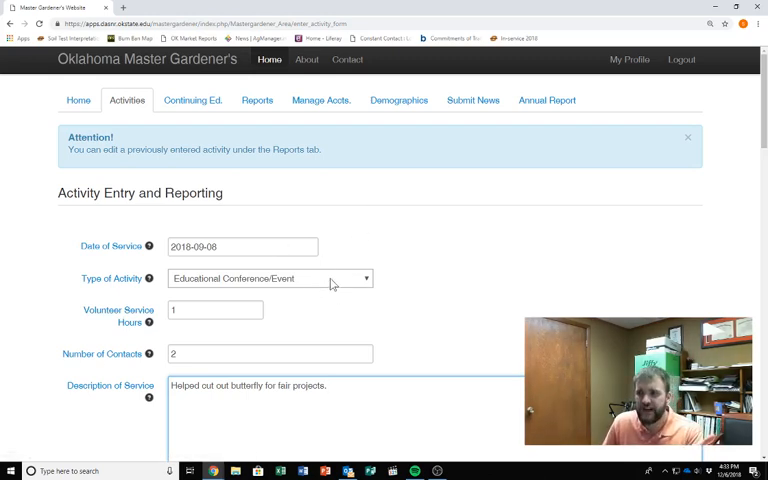
mouse_move(366, 281)
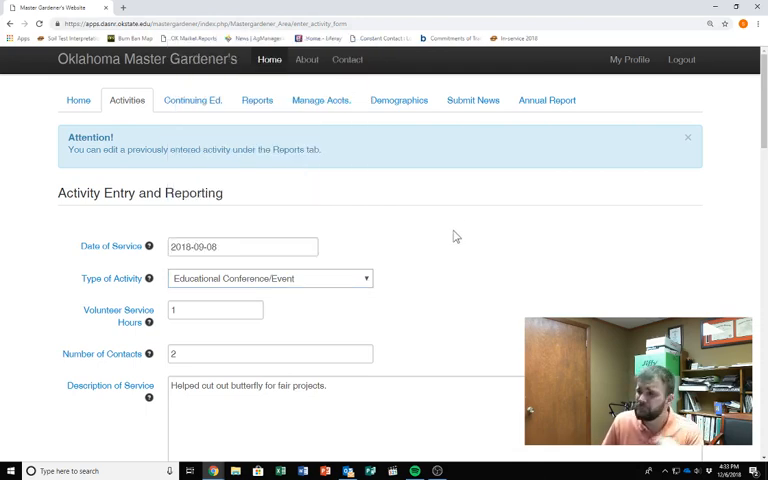
left_click(688, 137)
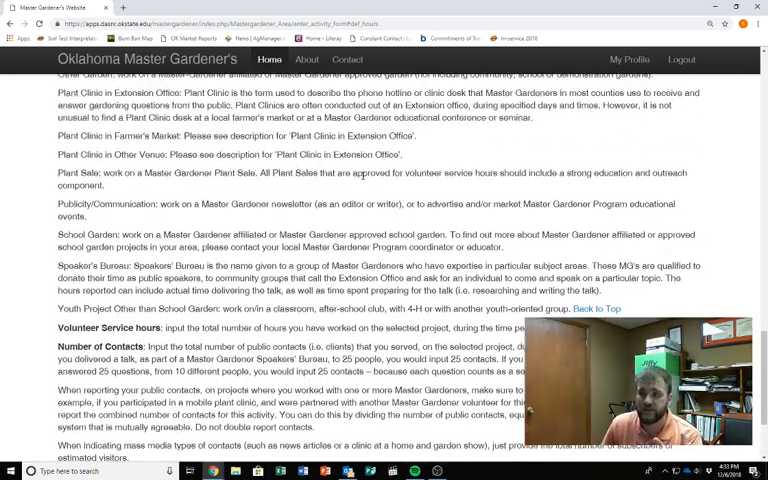
scroll("down", 3)
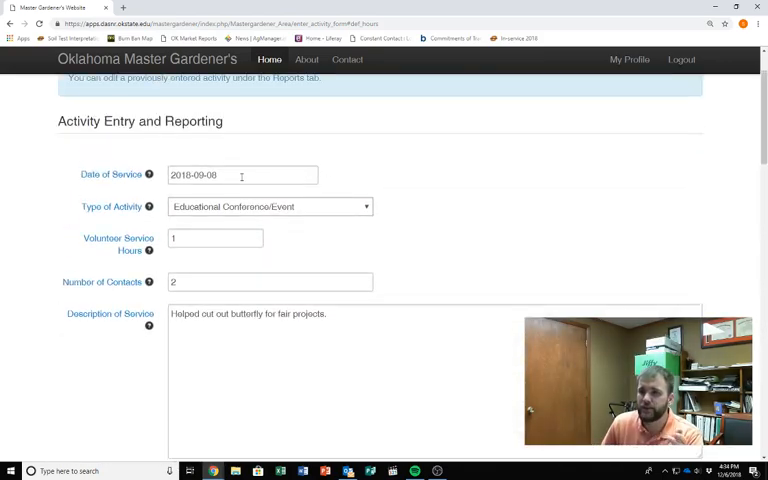
scroll("down", 3)
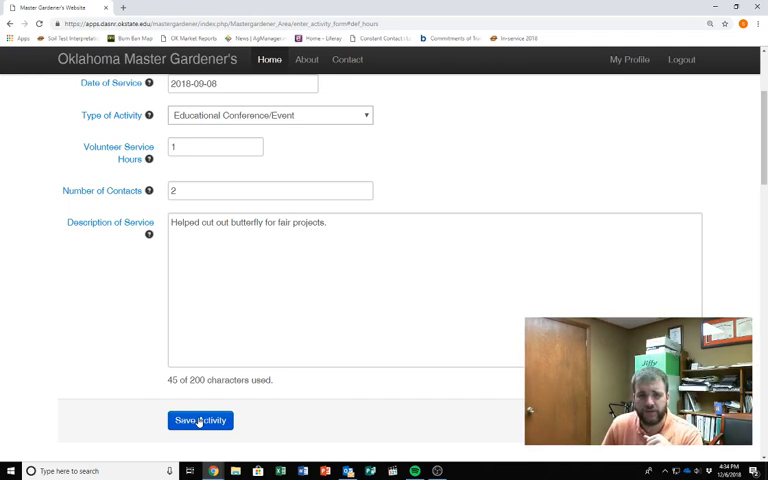
Step: Save the butterfly activity, view its Make a Mistake? edit form, then return home
left_click(199, 420)
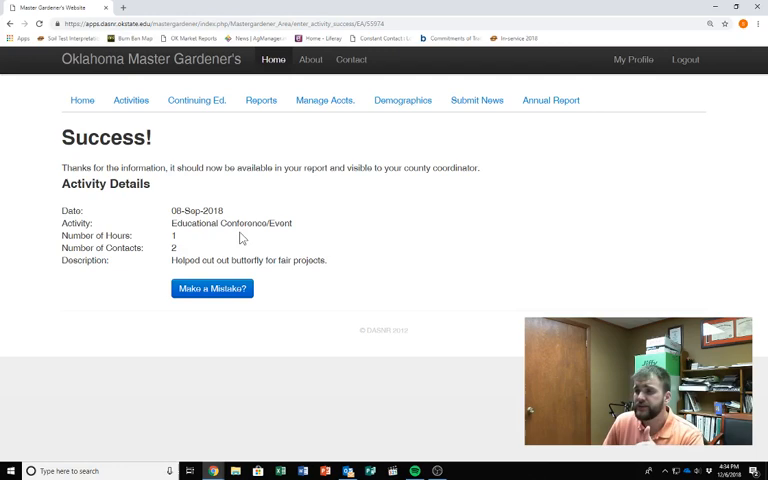
mouse_move(336, 181)
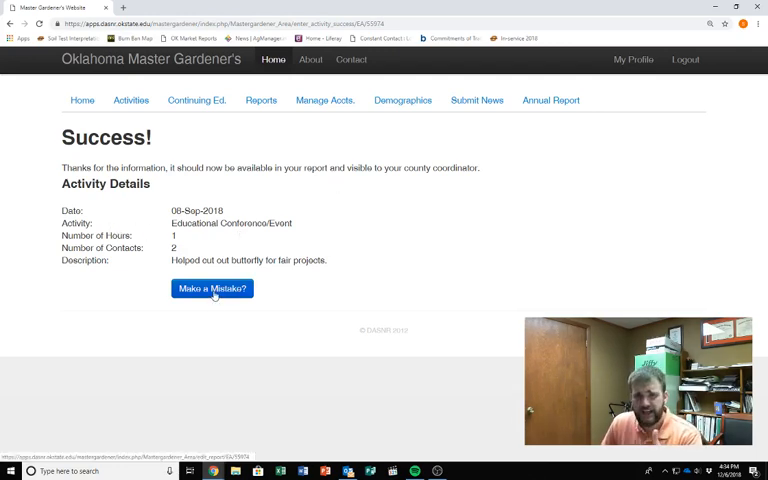
left_click(210, 288)
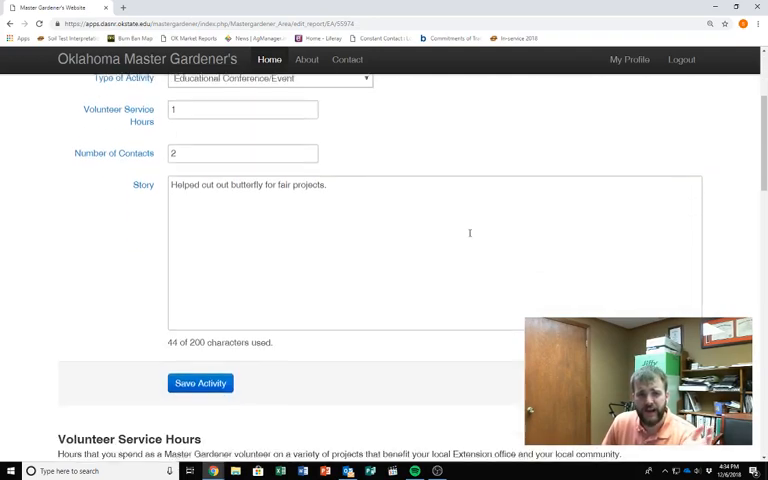
scroll("down", 3)
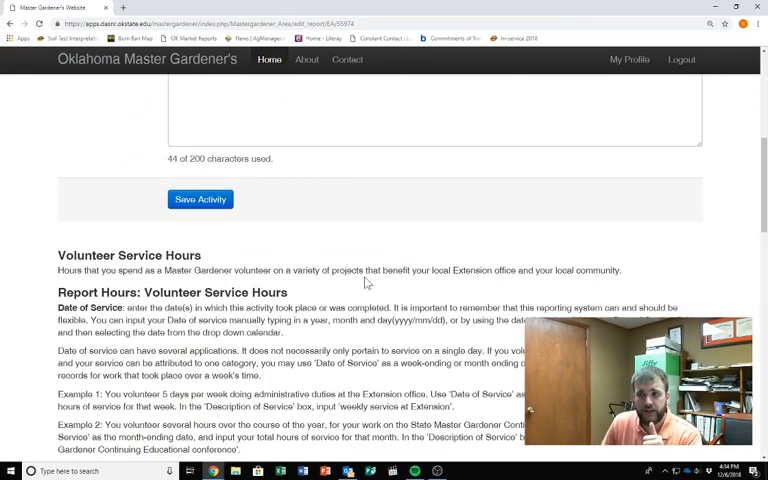
left_click(200, 199)
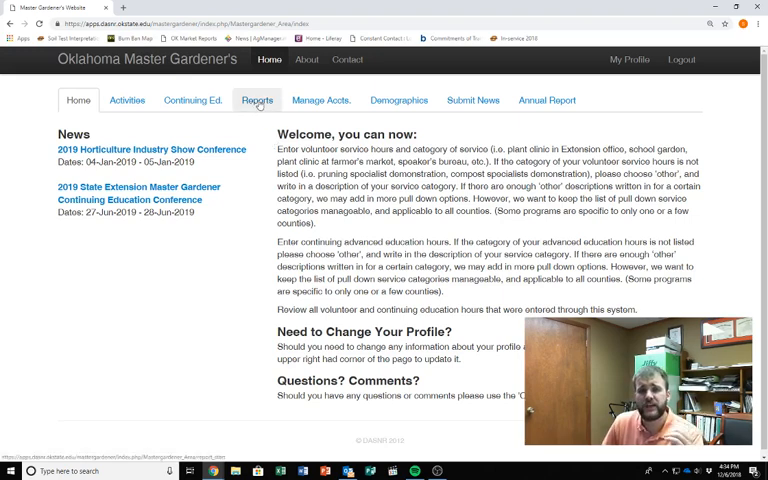
Step: Show the Reports page's Activities for KAY County table
left_click(257, 99)
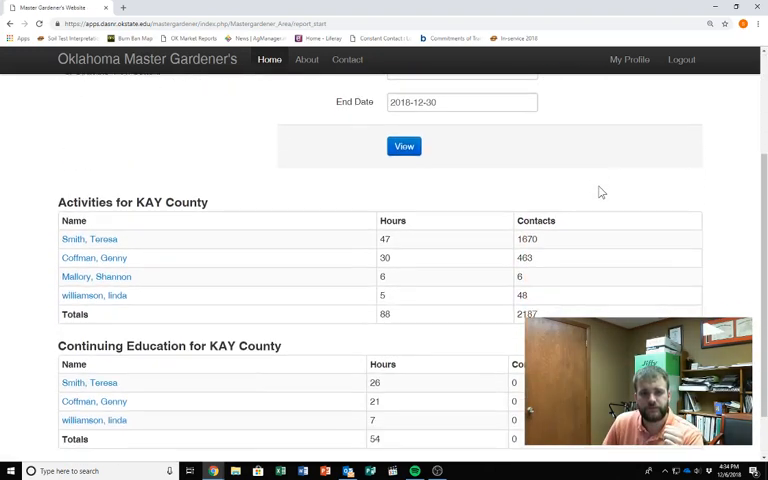
scroll("down", 3)
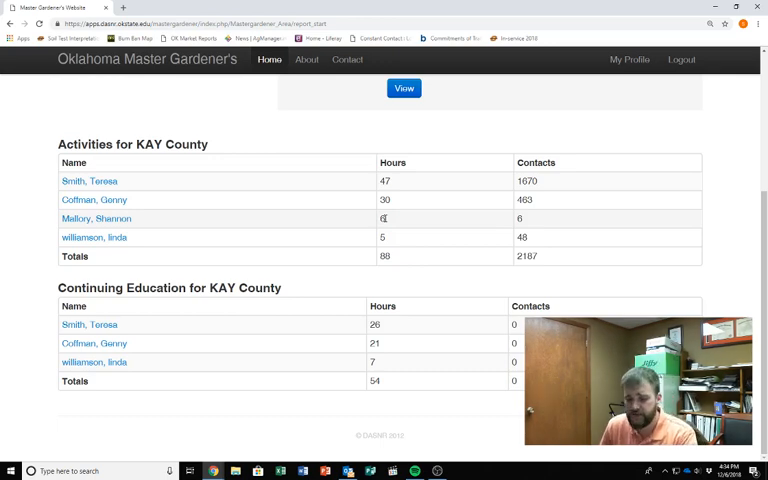
mouse_move(430, 219)
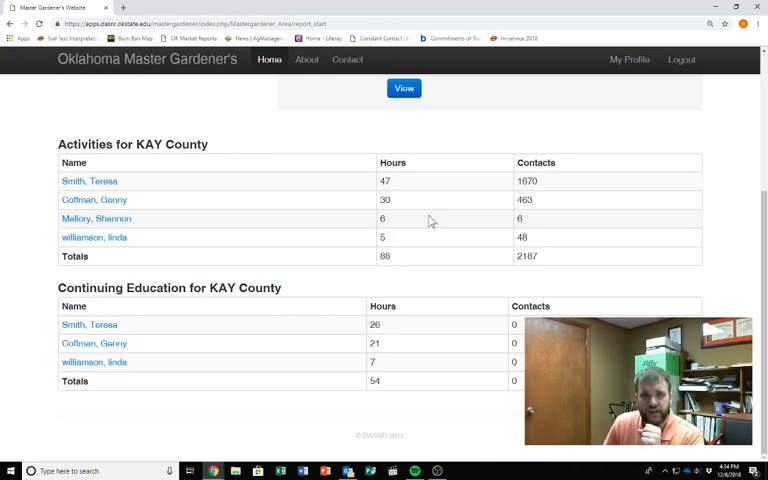
mouse_move(382, 222)
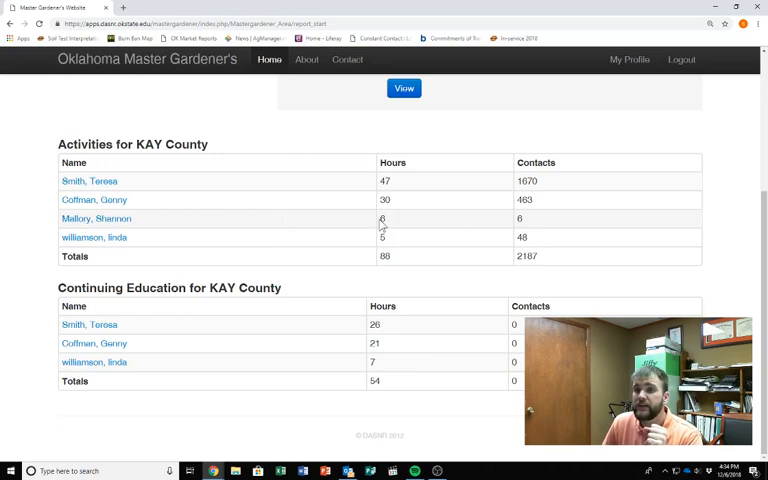
mouse_move(513, 223)
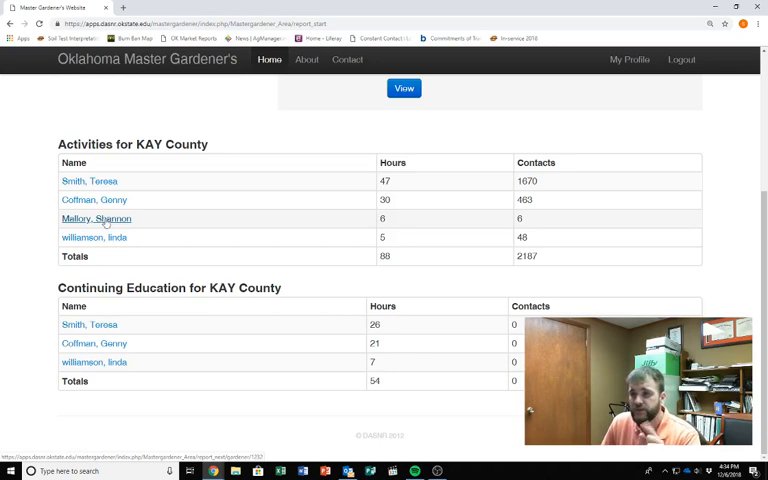
left_click(96, 218)
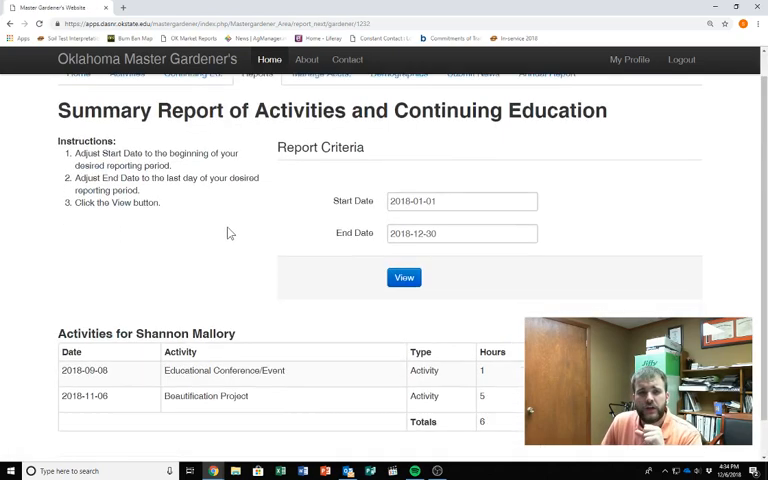
scroll("down", 3)
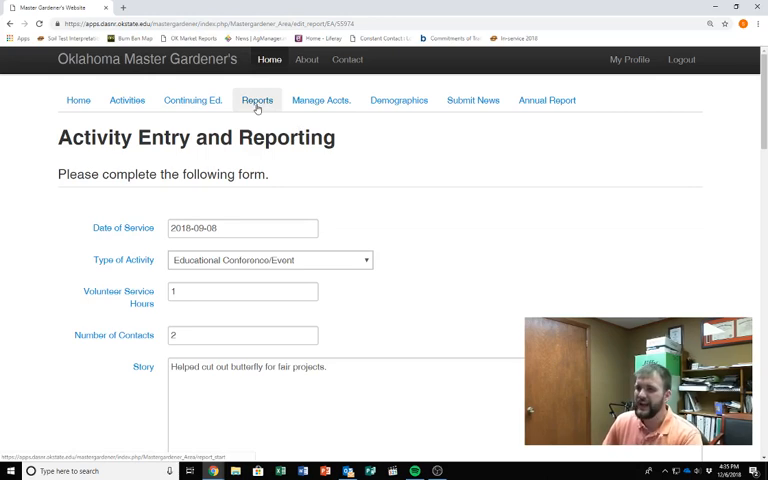
left_click(257, 100)
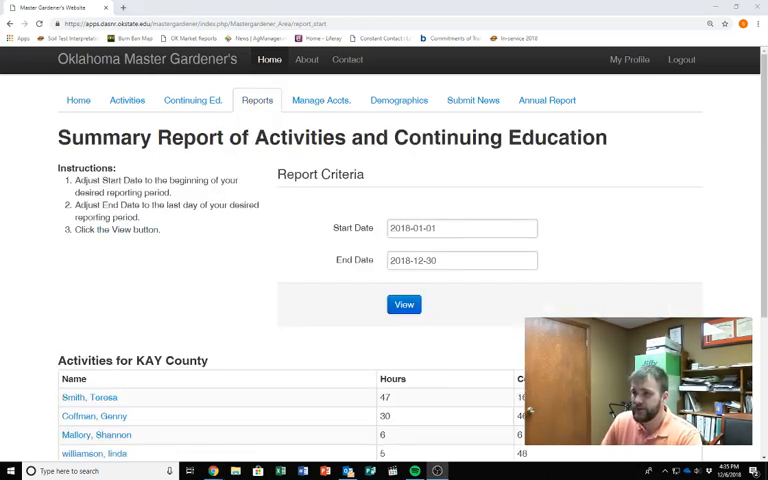
scroll("down", 3)
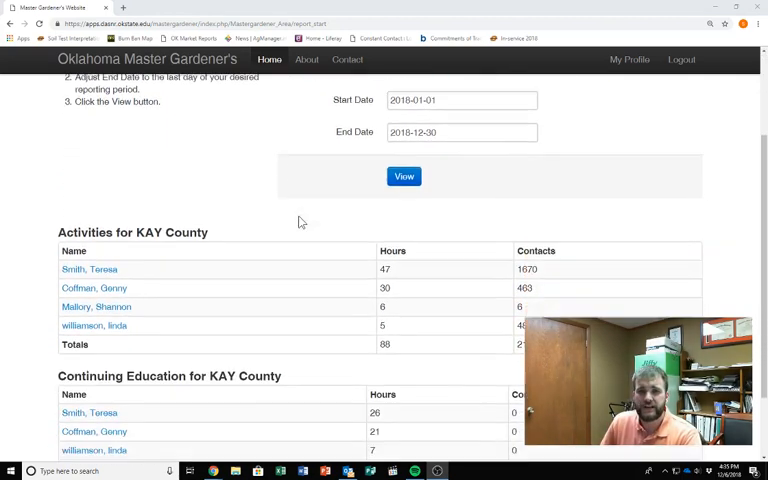
scroll("down", 3)
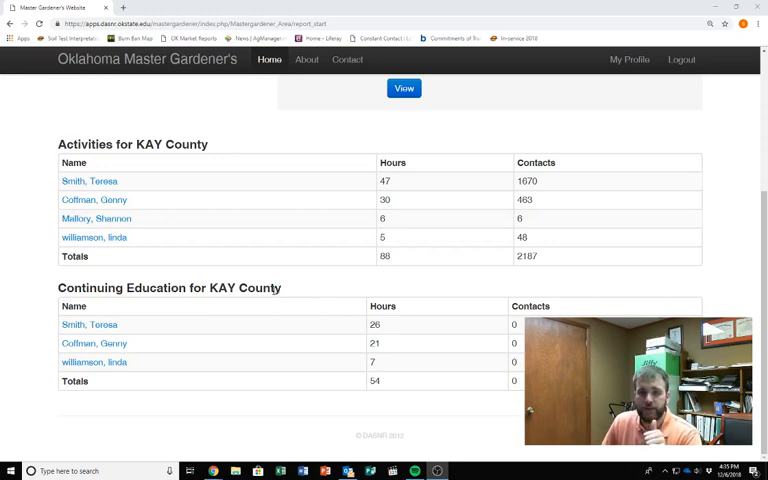
scroll("up", 3)
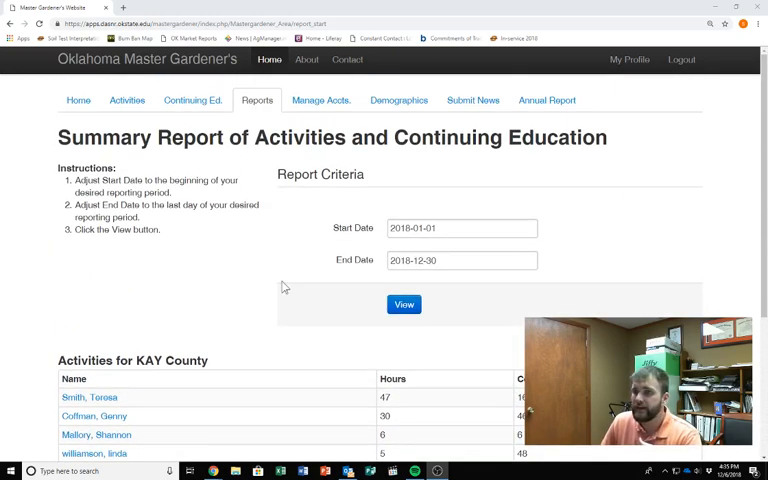